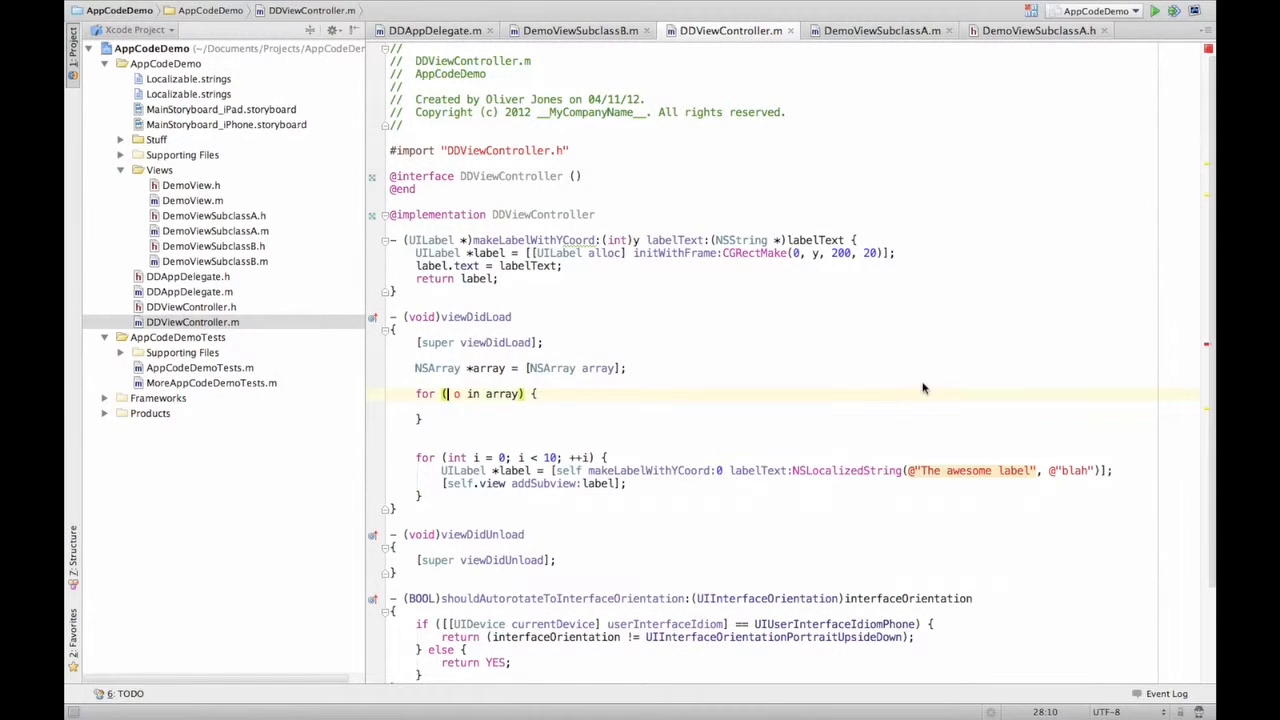
{"action": "type", "text": "id"}
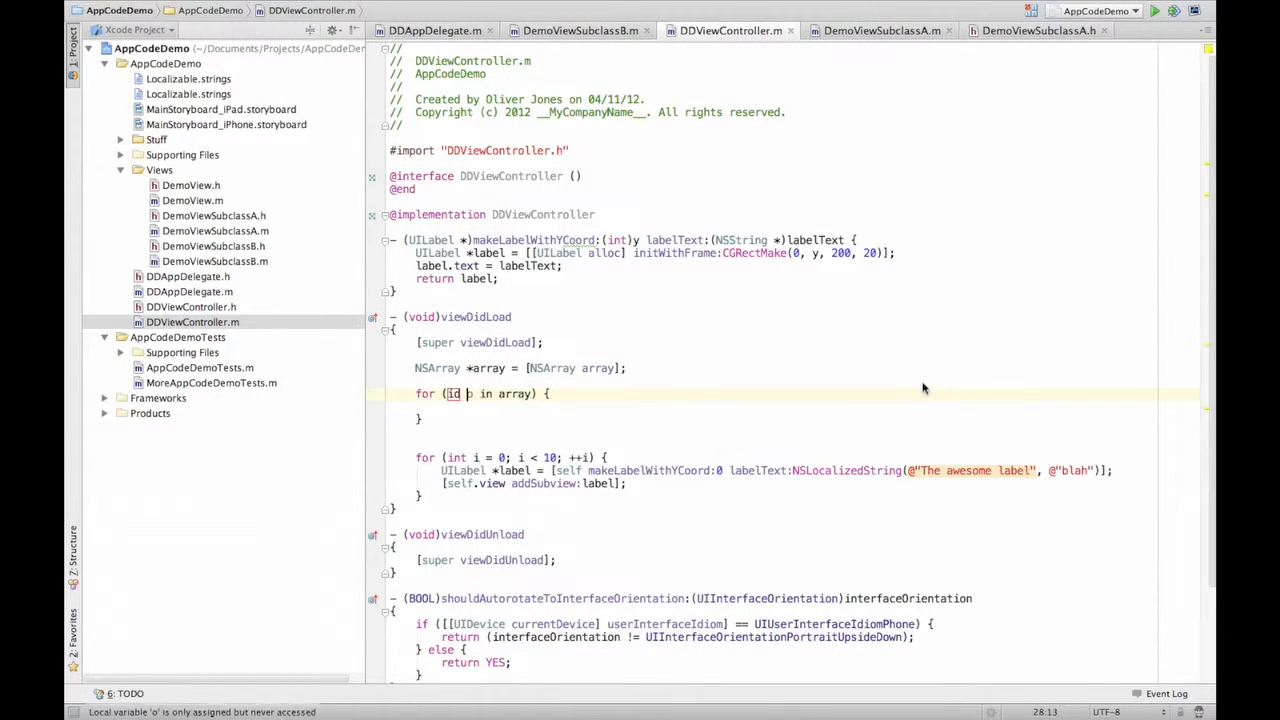
{"action": "type", "text": "a"}
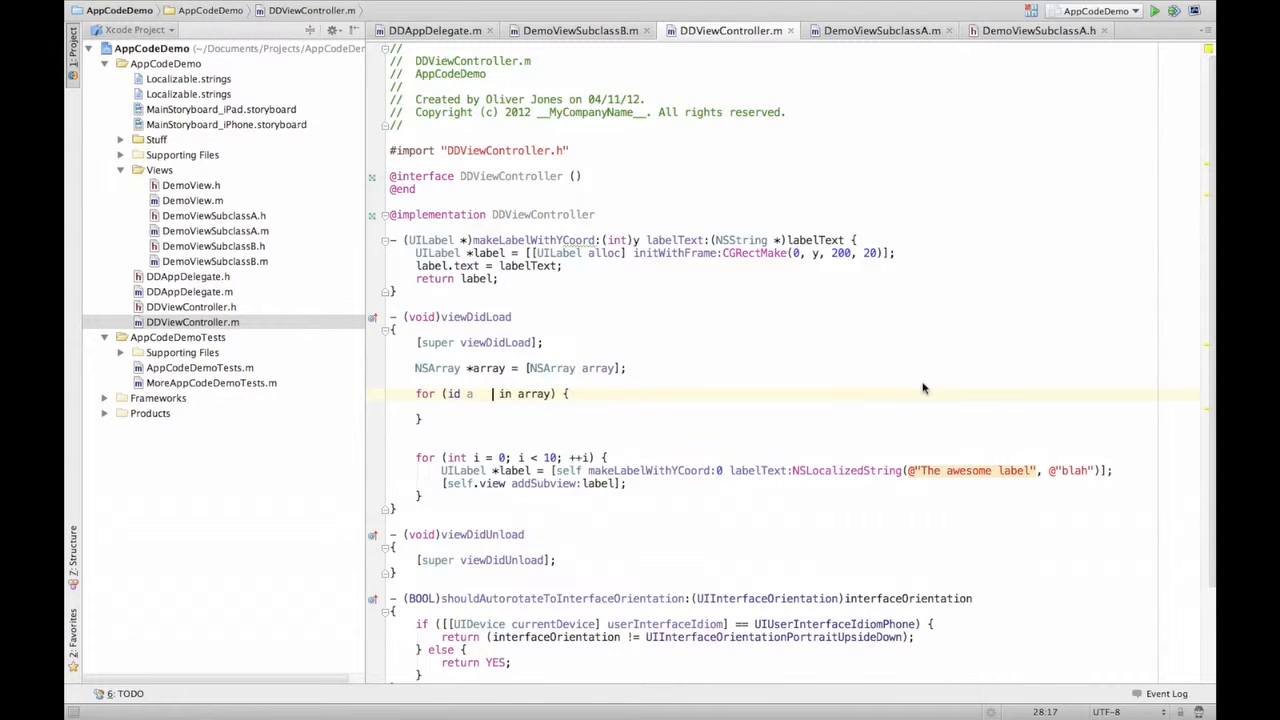